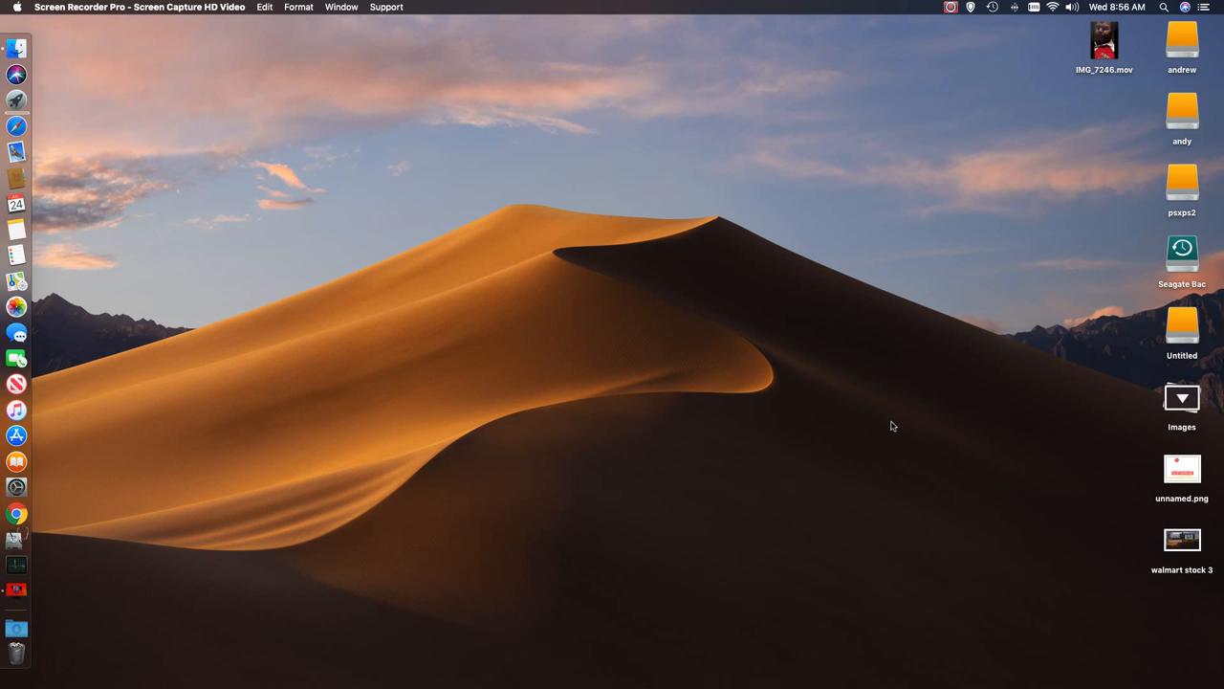
pyautogui.moveTo(884, 406)
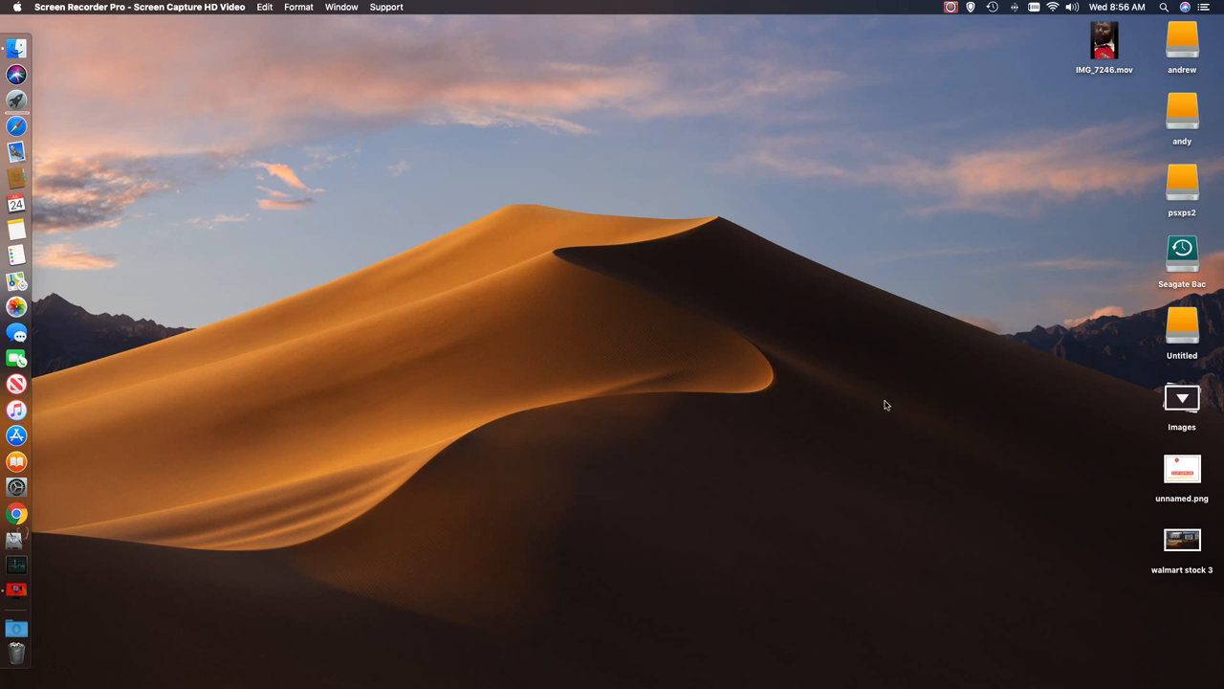
pyautogui.moveTo(891, 162)
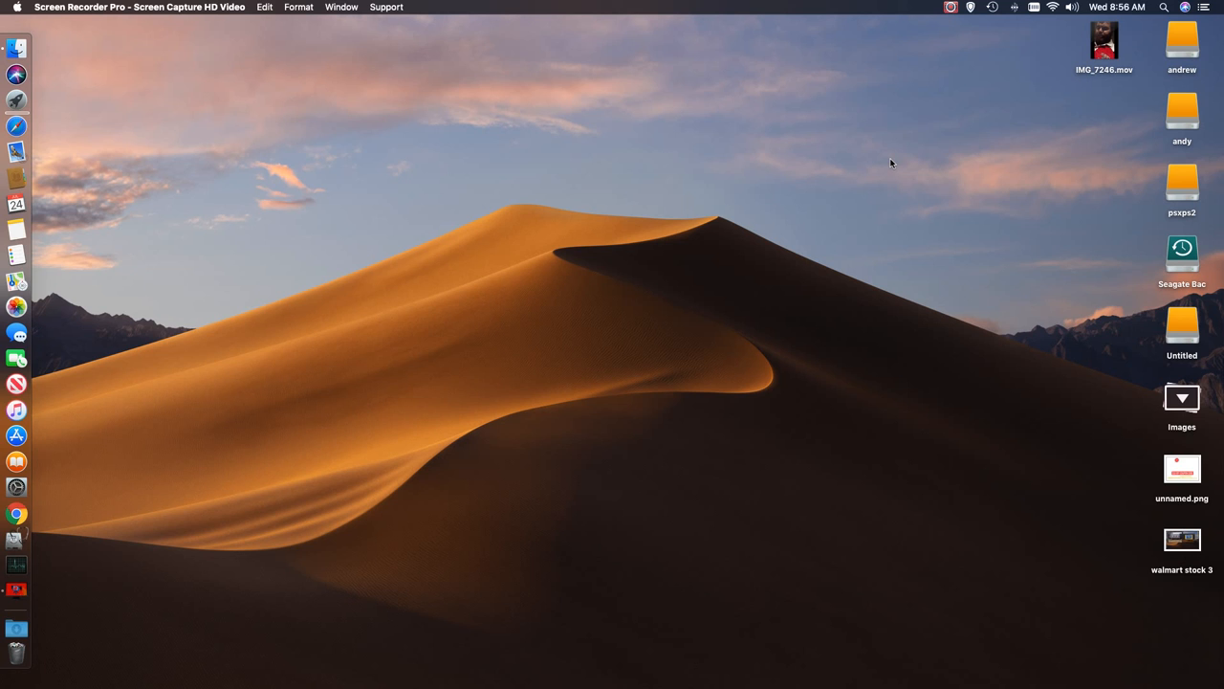
pyautogui.moveTo(972, 12)
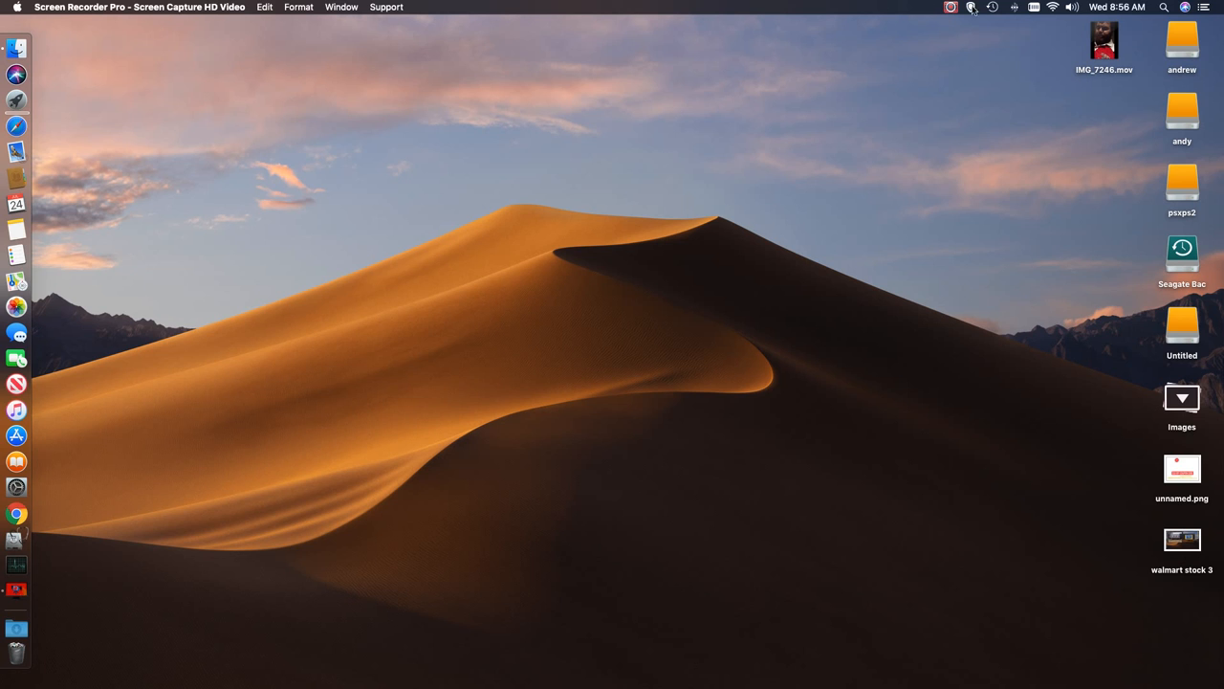